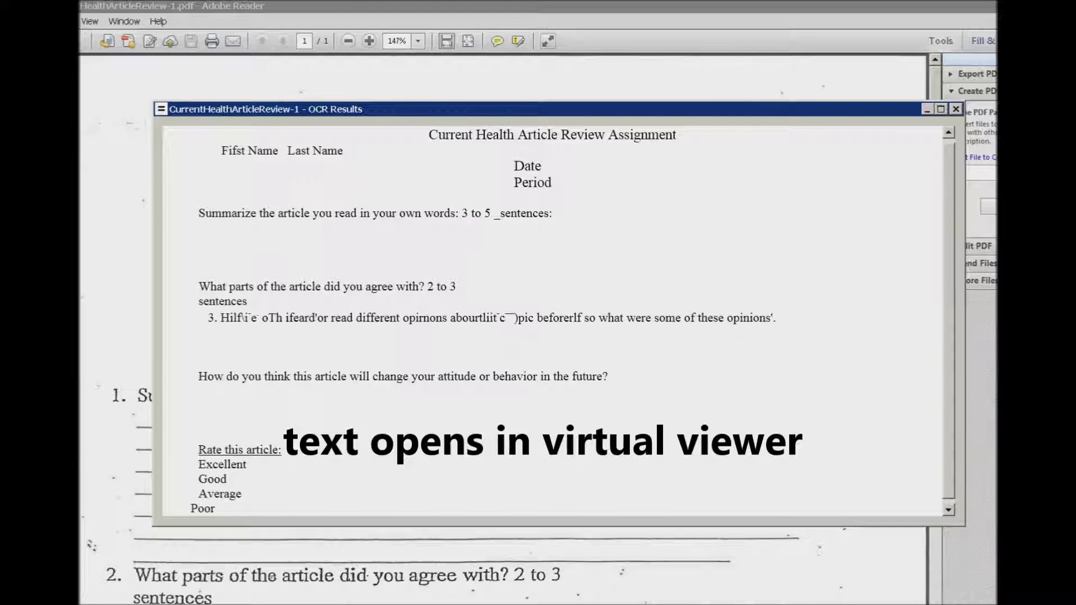
Select all the OCR results text and launch Microsoft Word 2010.
key(ctrl+a)
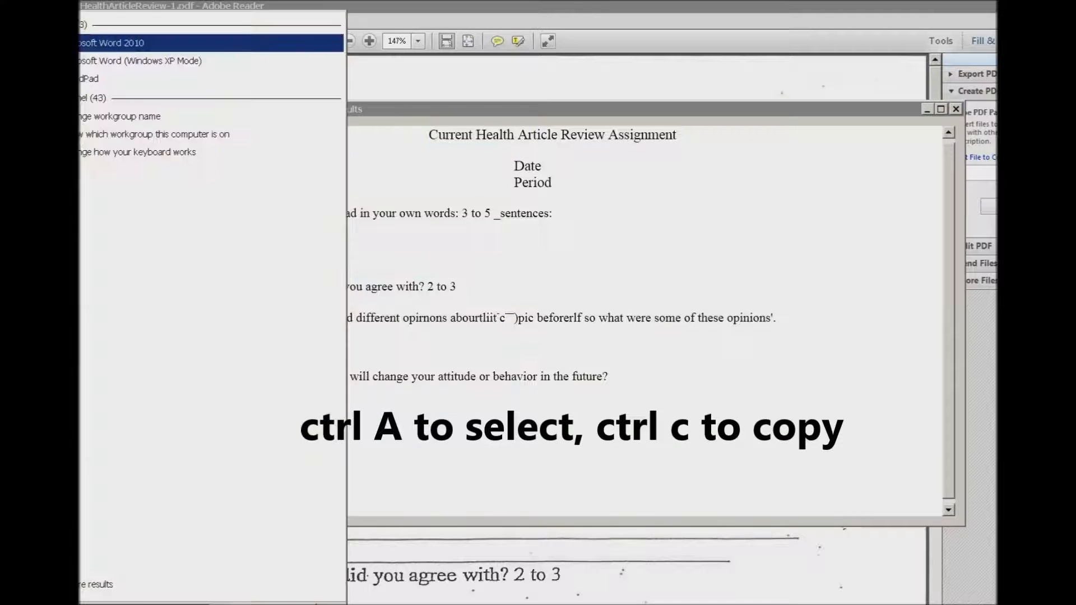
click(110, 43)
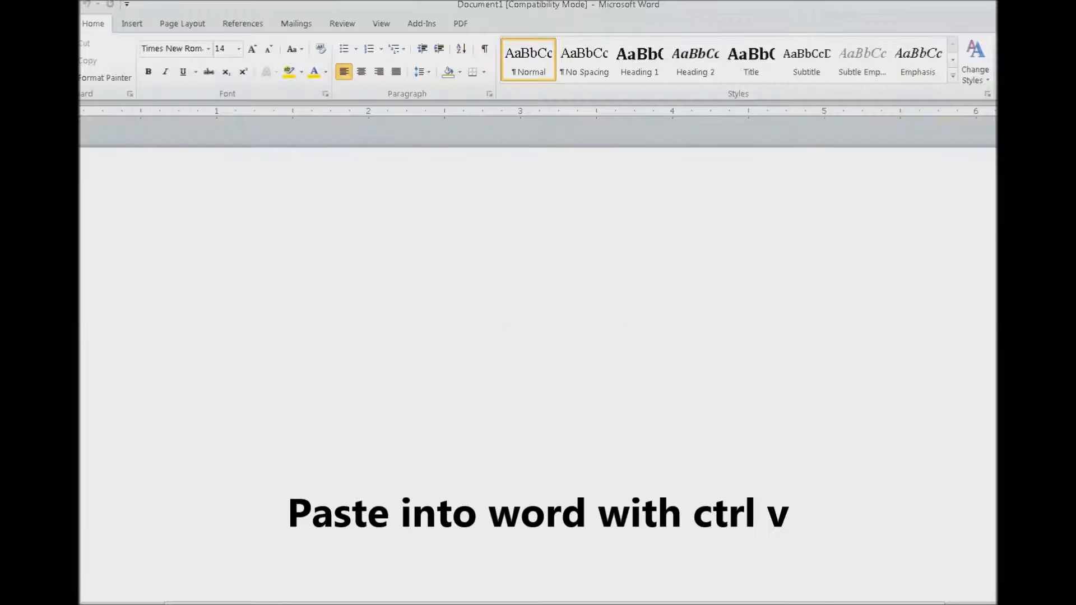
Paste the OCR text into Word and place the cursor at 'Fifst'.
key(ctrl+v)
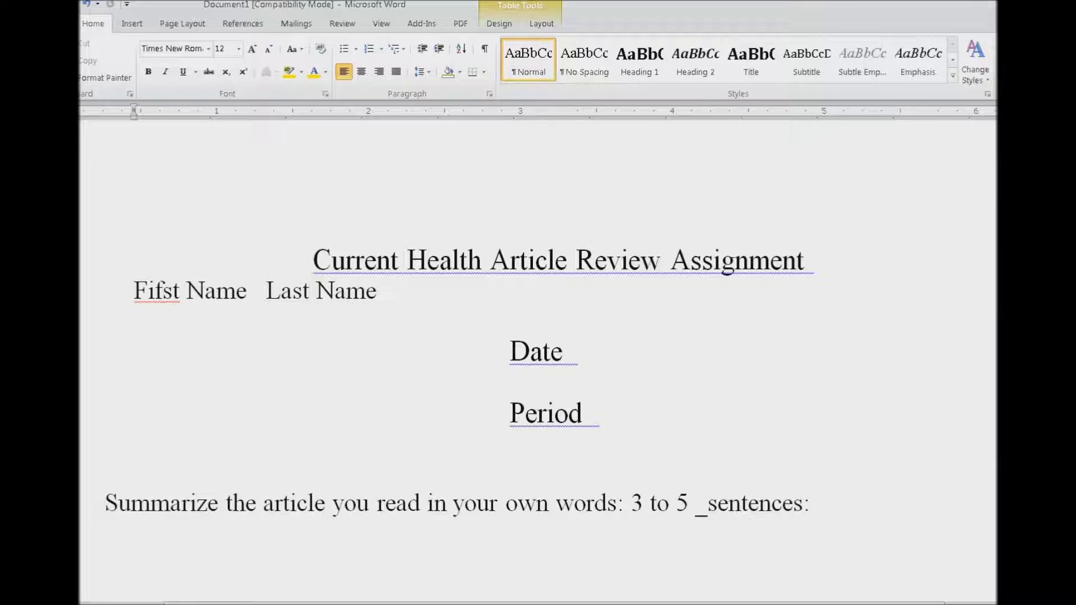
click(308, 291)
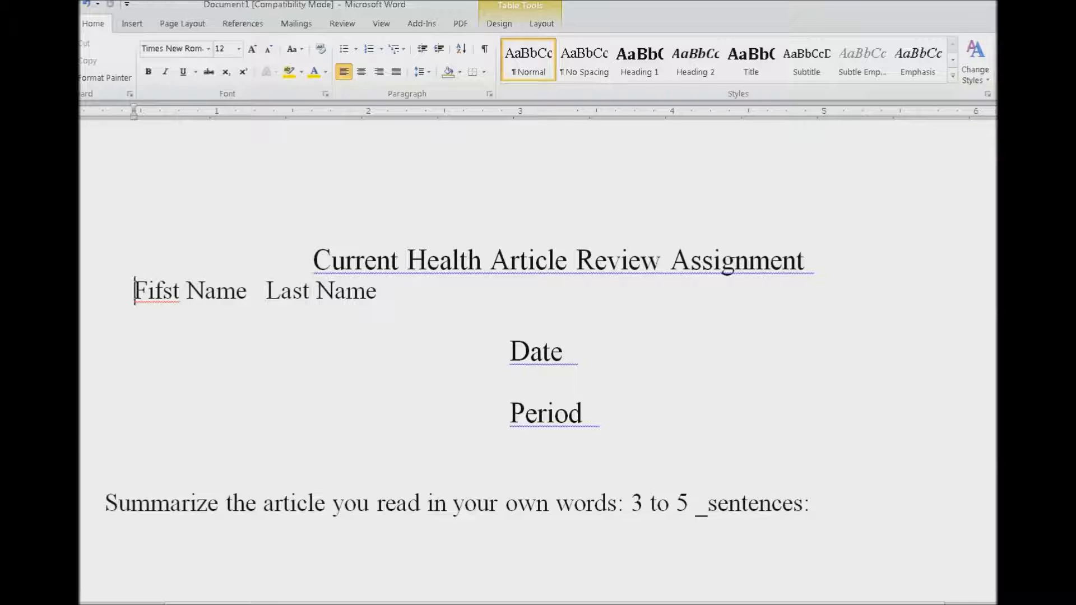
Replace the misspelled 'Fifst' with the spelling suggestion 'First'.
right_click(157, 291)
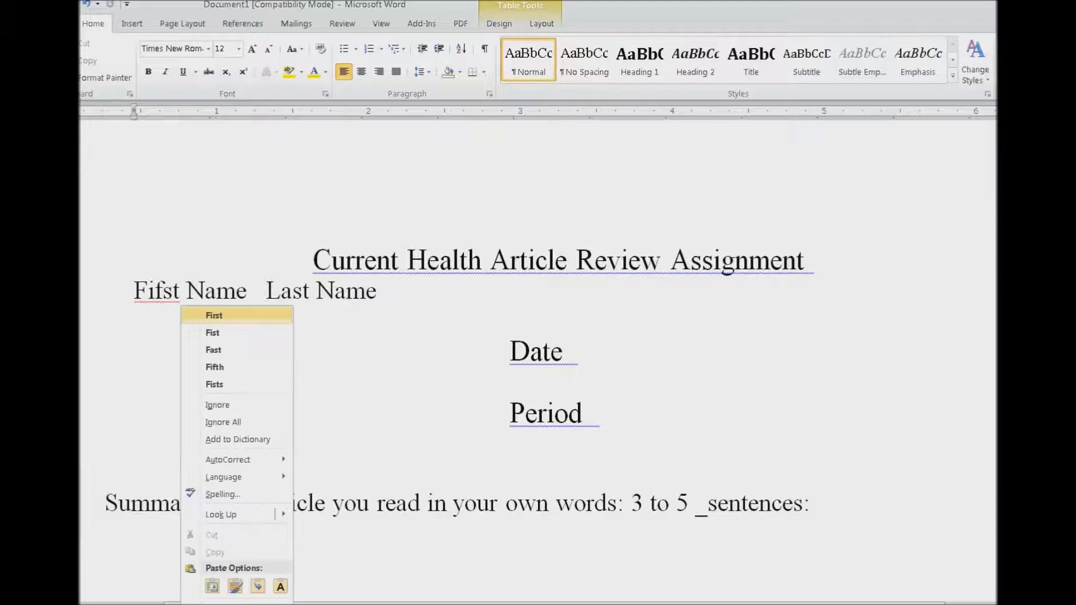
click(214, 315)
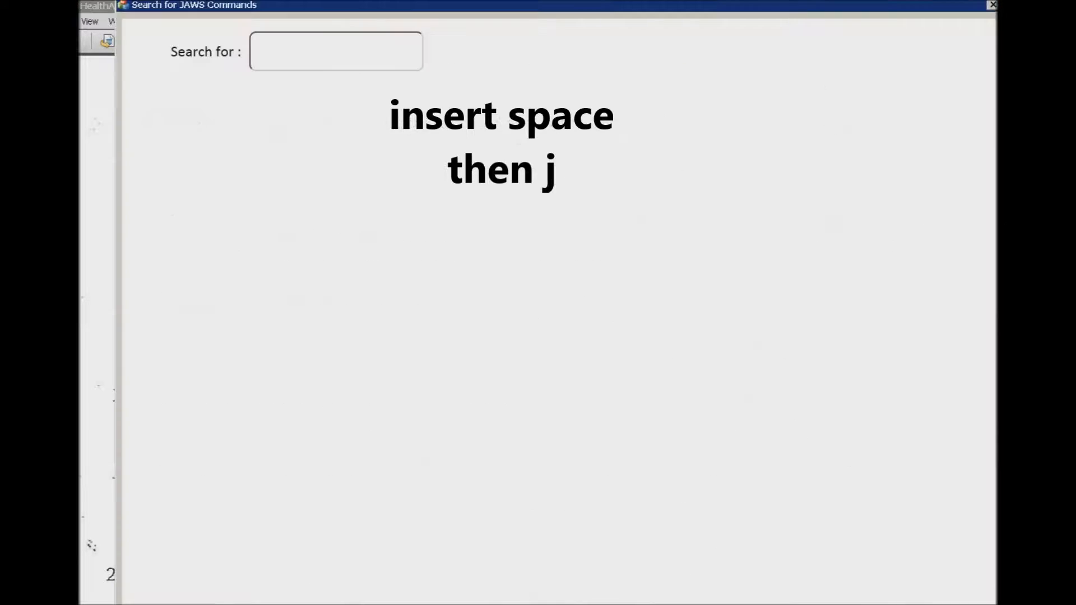
Search the JAWS command list for 'ocr'.
click(335, 52)
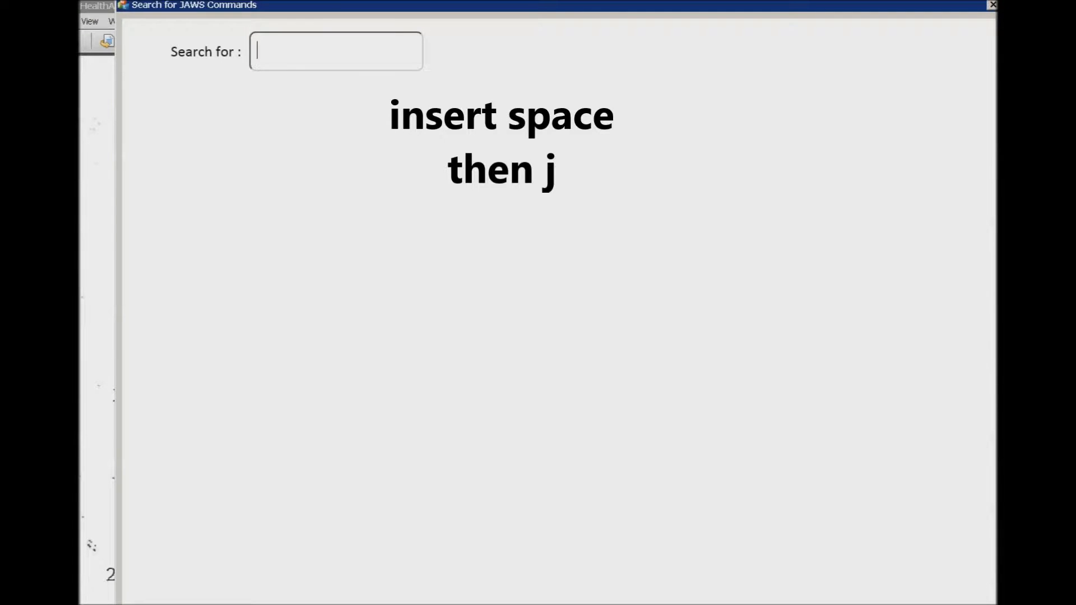
text(ocr)
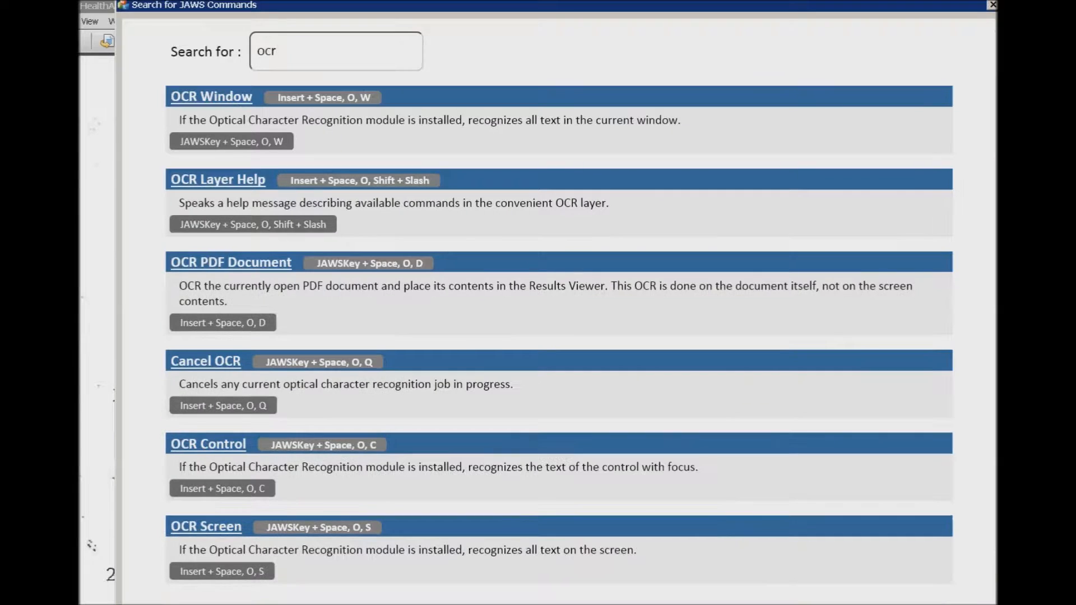